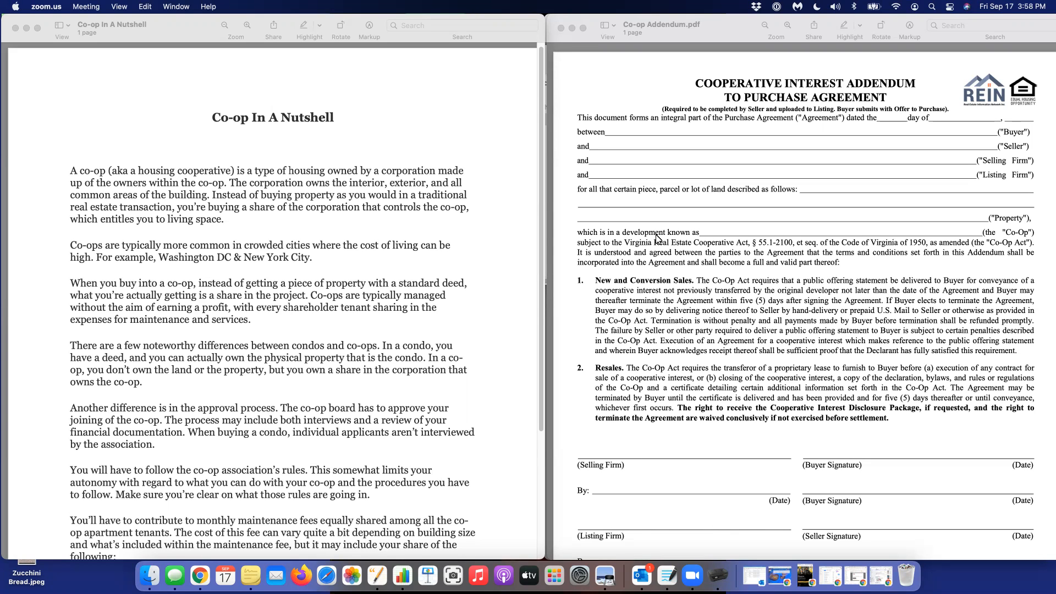
mouse_move(657, 315)
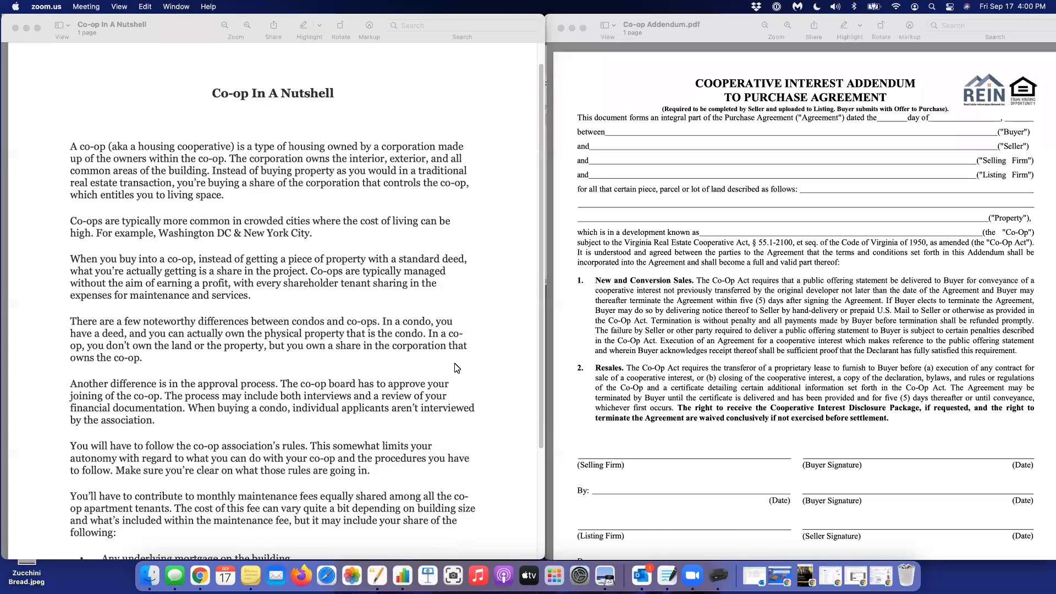
scroll("down", 3)
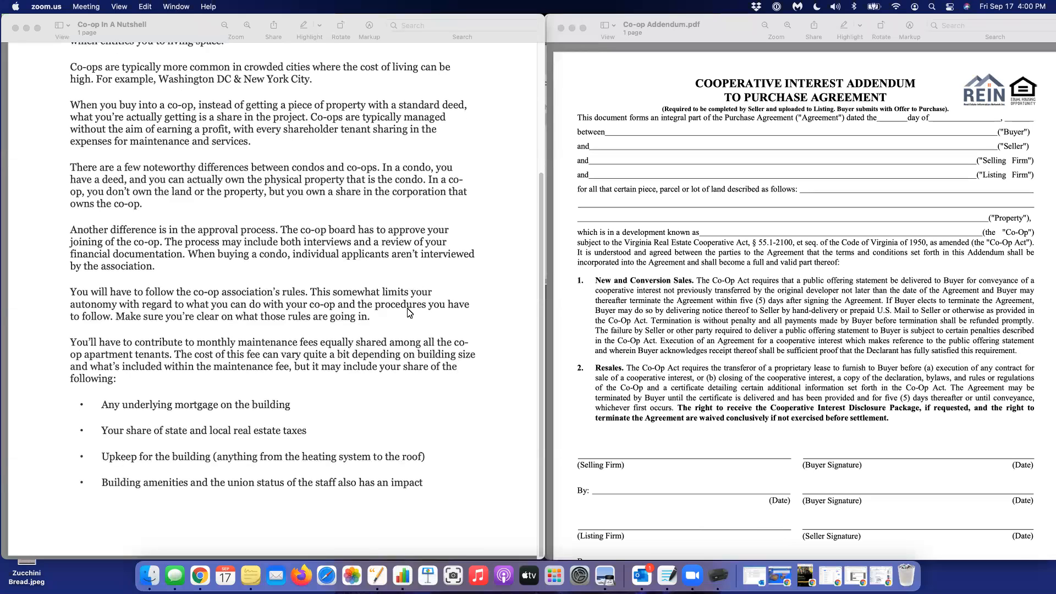
mouse_move(534, 448)
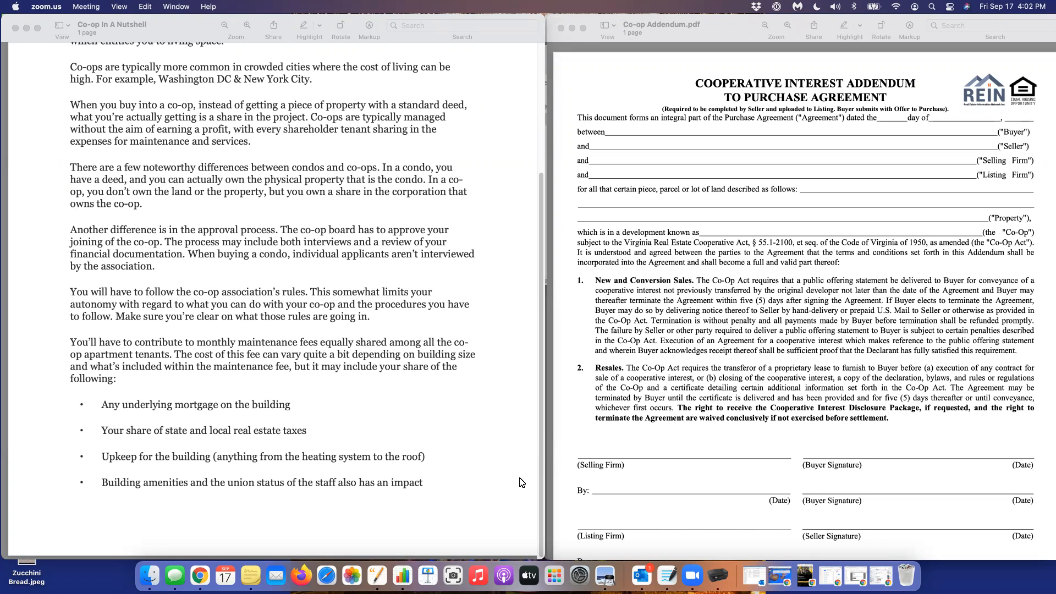
mouse_move(515, 510)
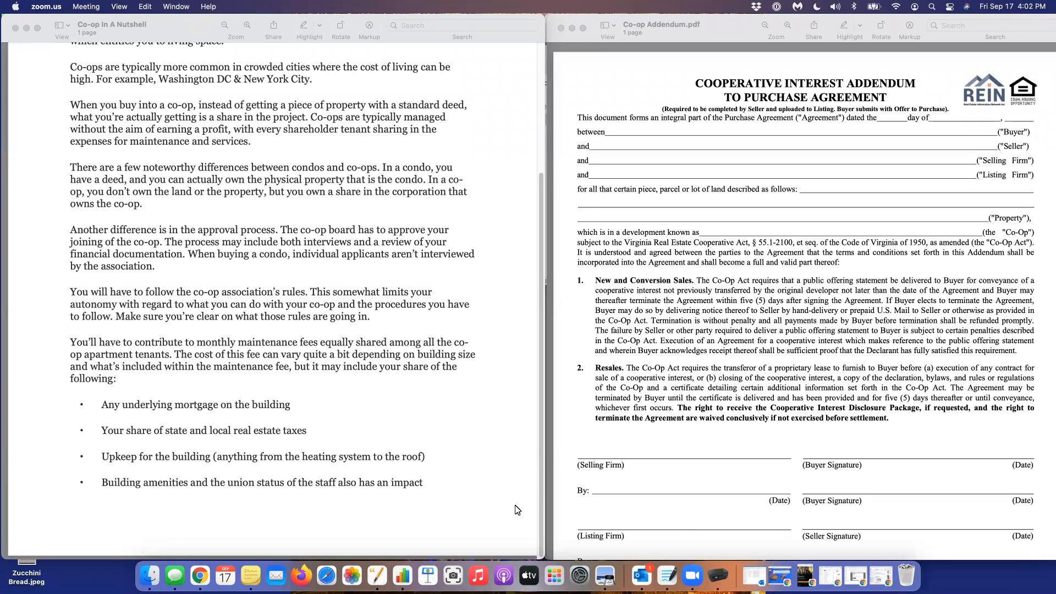
mouse_move(720, 183)
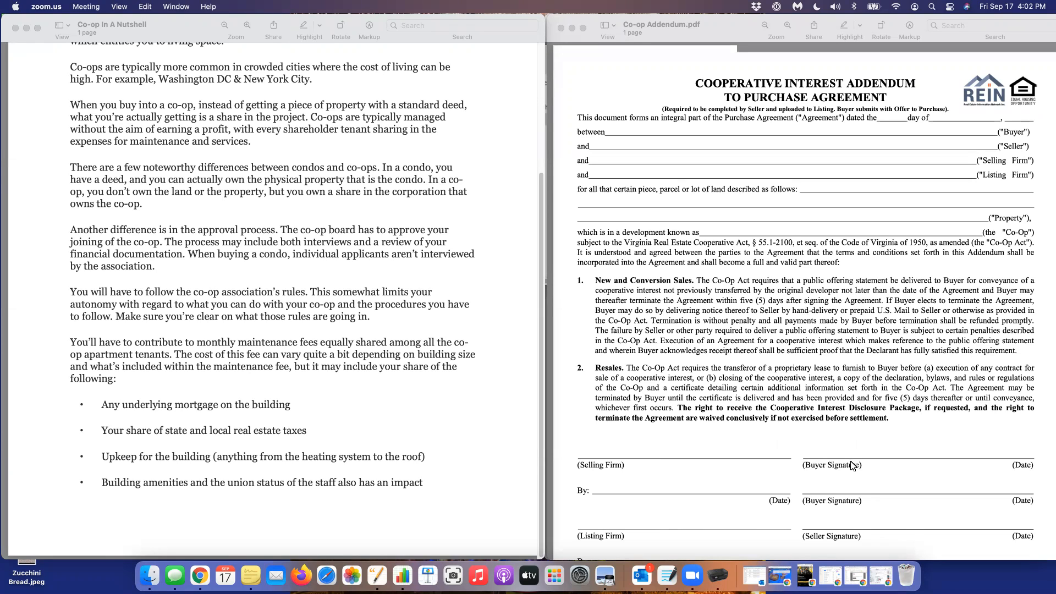
mouse_move(723, 284)
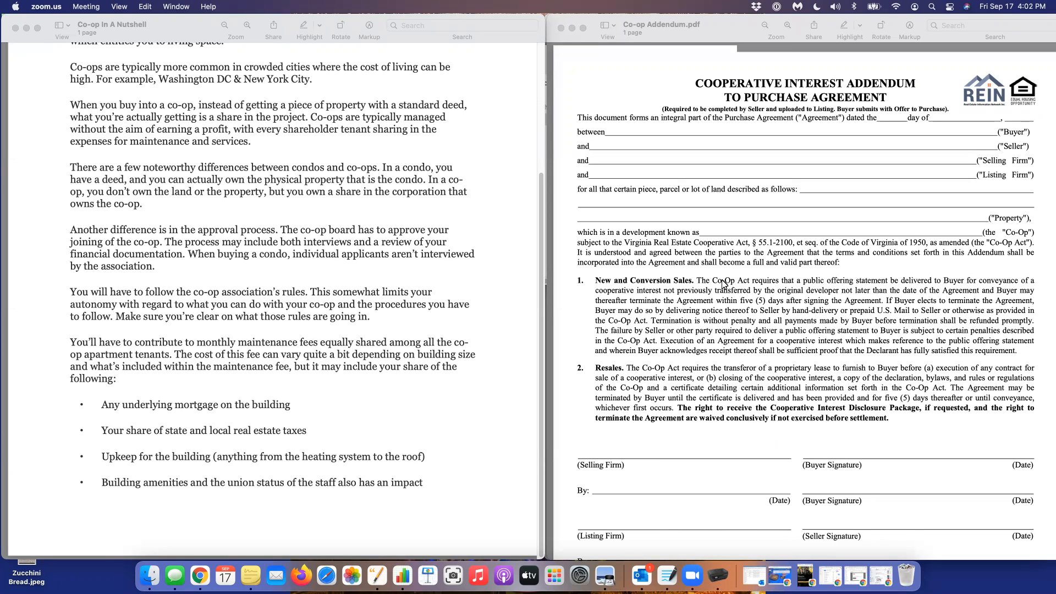
mouse_move(810, 364)
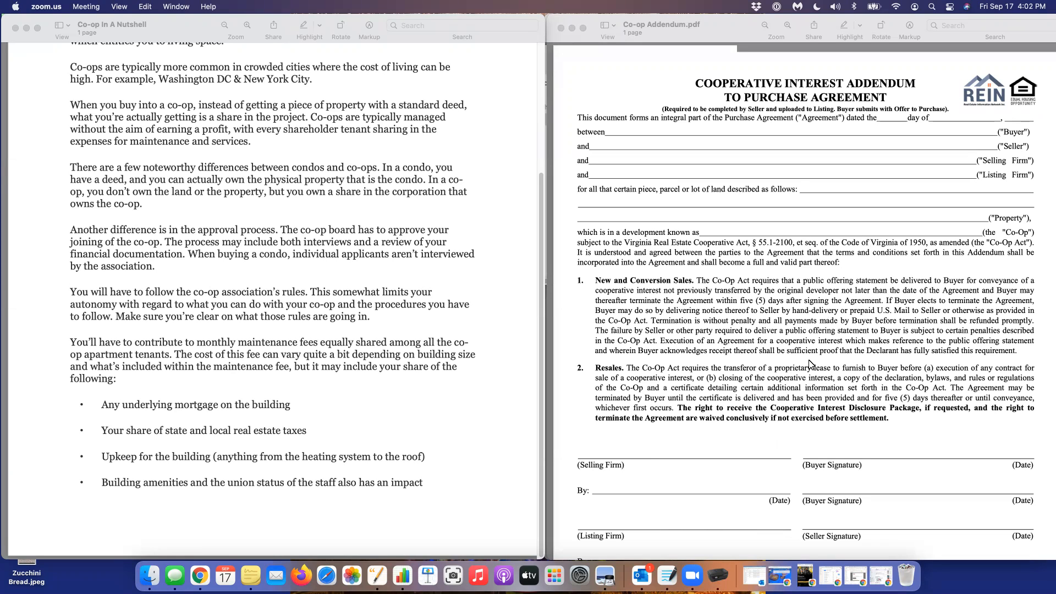
mouse_move(665, 405)
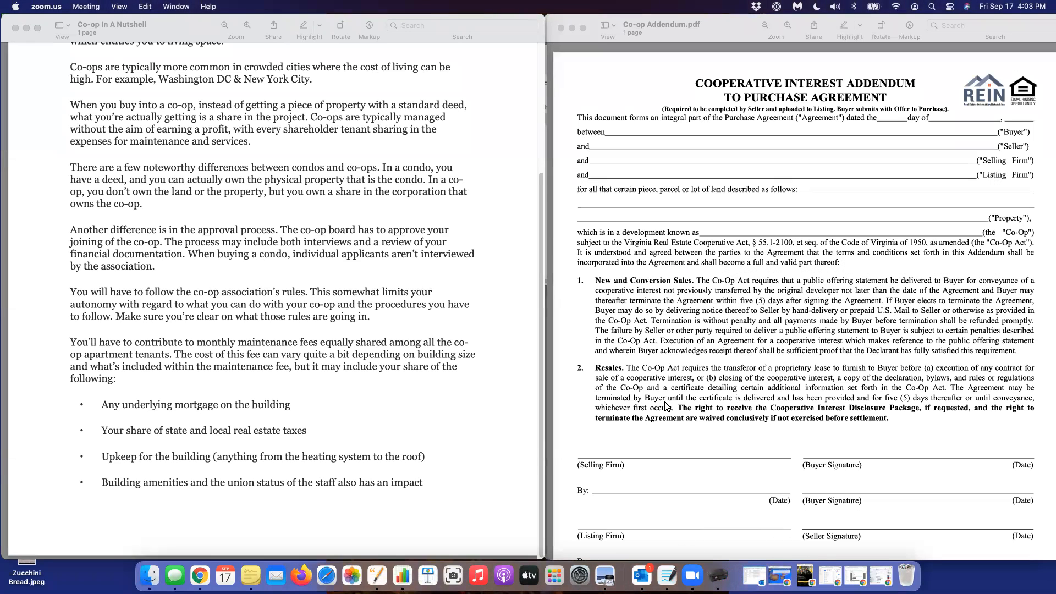
mouse_move(573, 283)
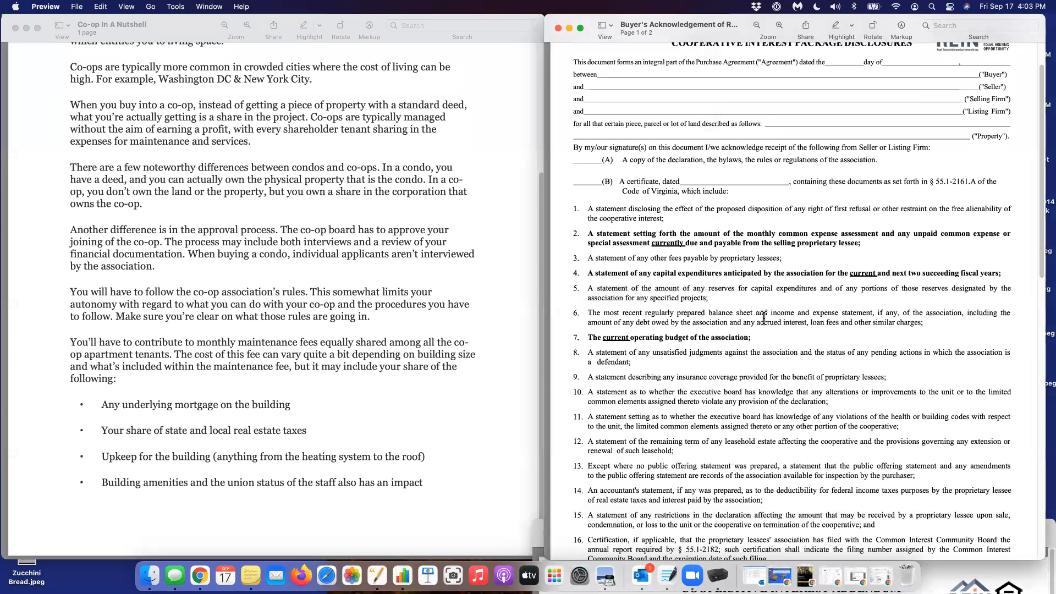
scroll("down", 3)
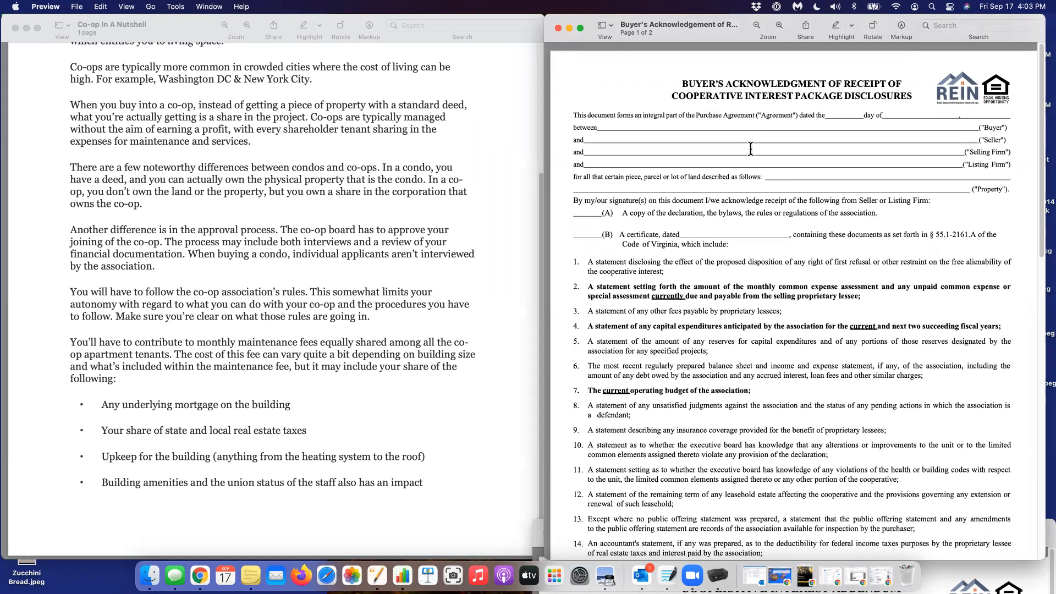
mouse_move(754, 255)
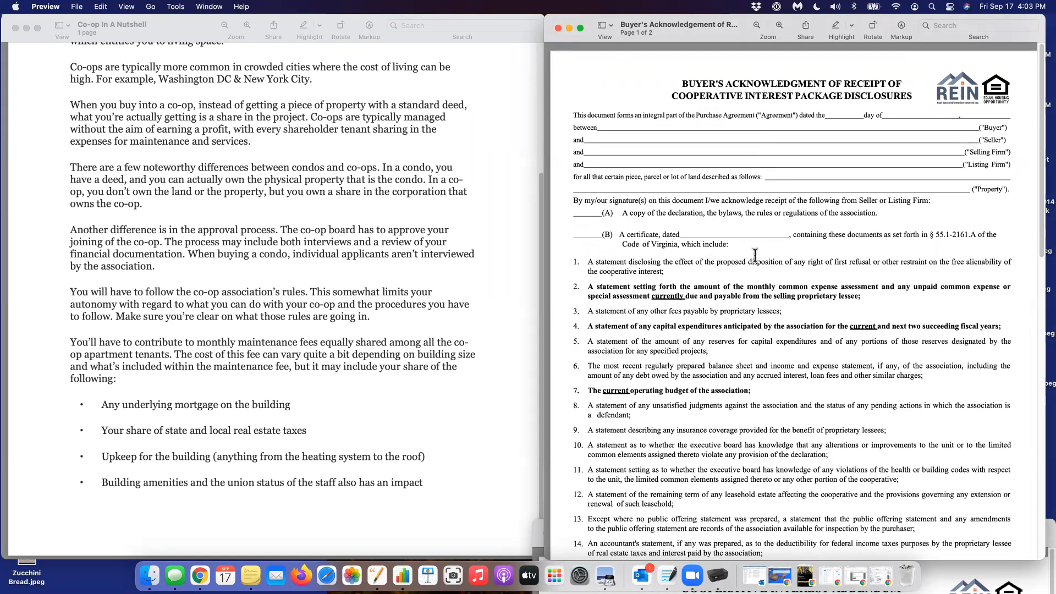
mouse_move(754, 296)
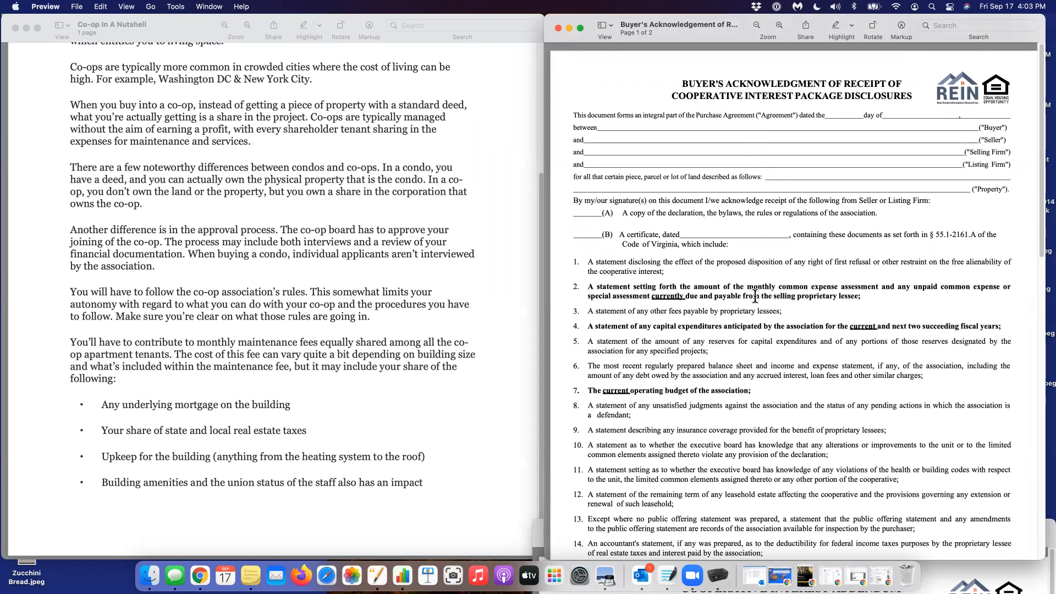
scroll("down", 3)
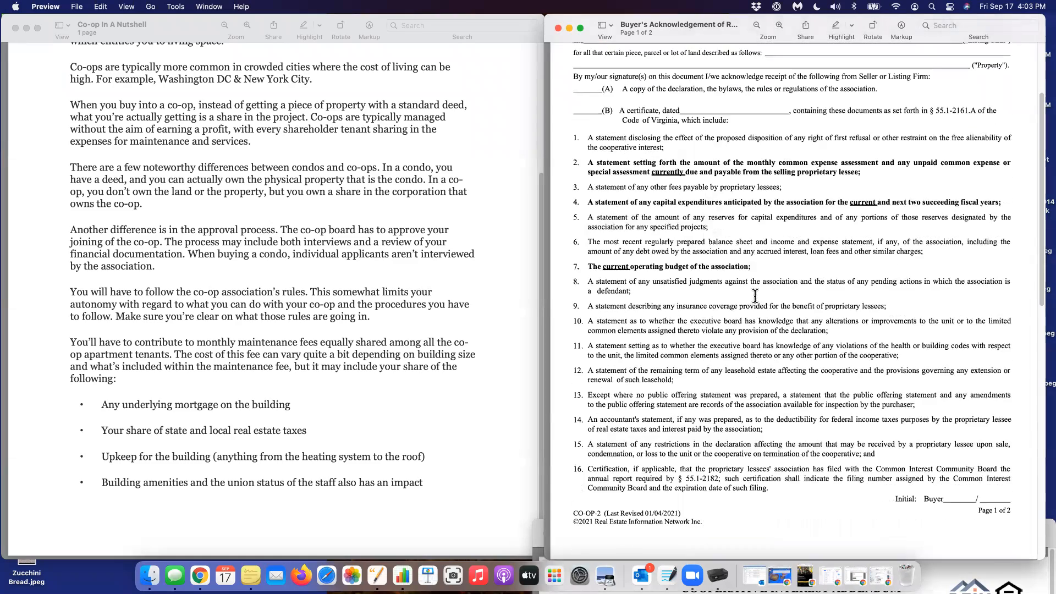
scroll("down", 3)
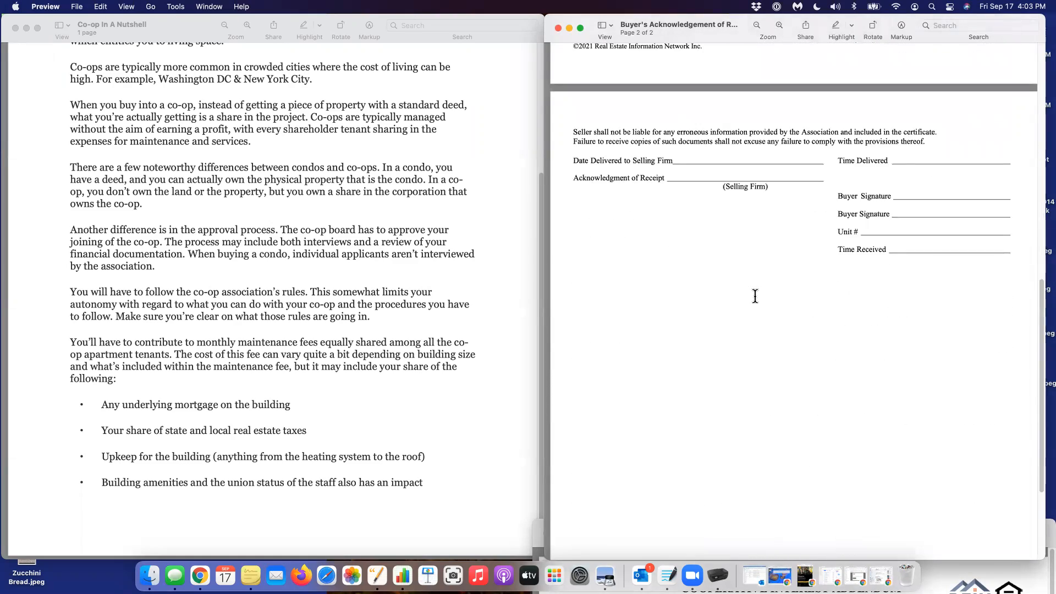
scroll("up", 3)
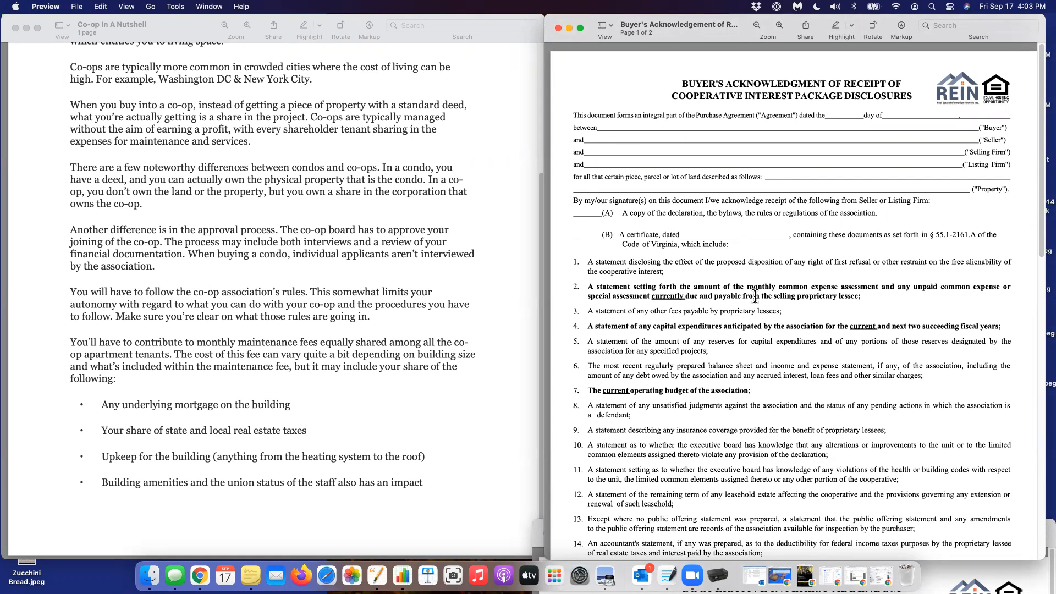
scroll("up", 3)
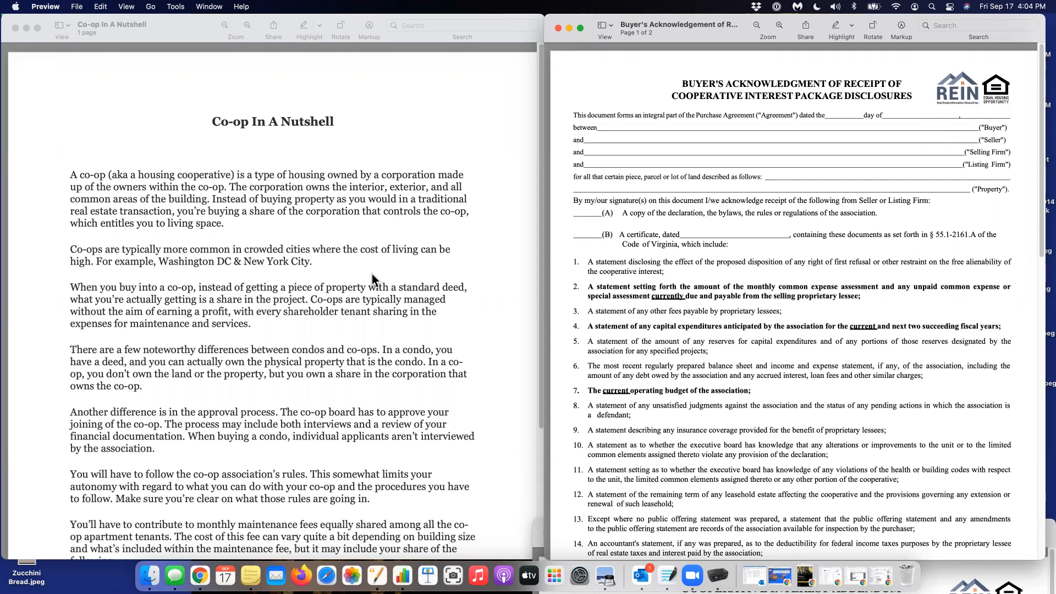
mouse_move(574, 270)
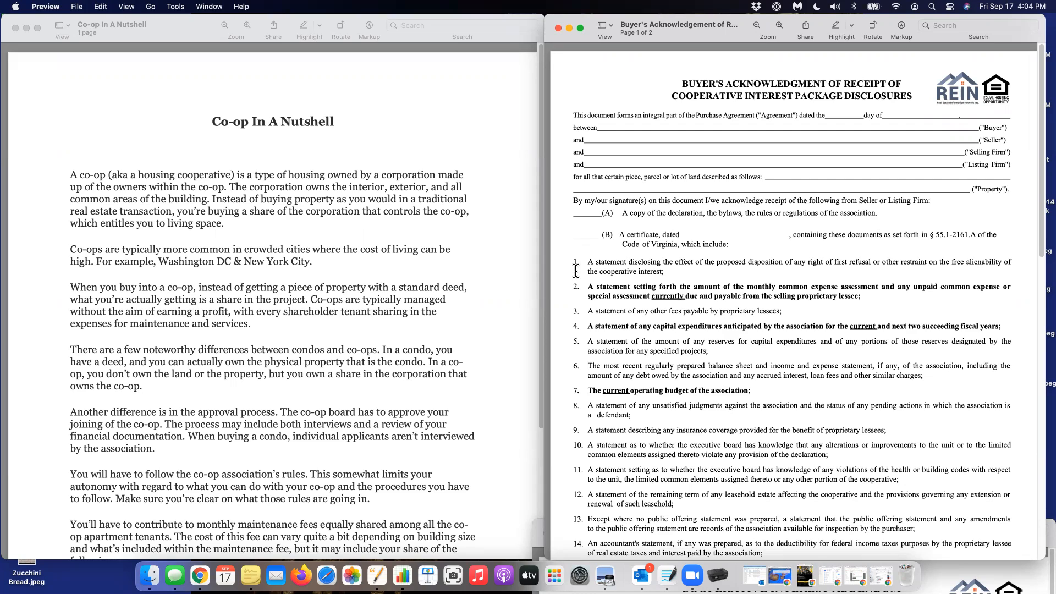
mouse_move(708, 34)
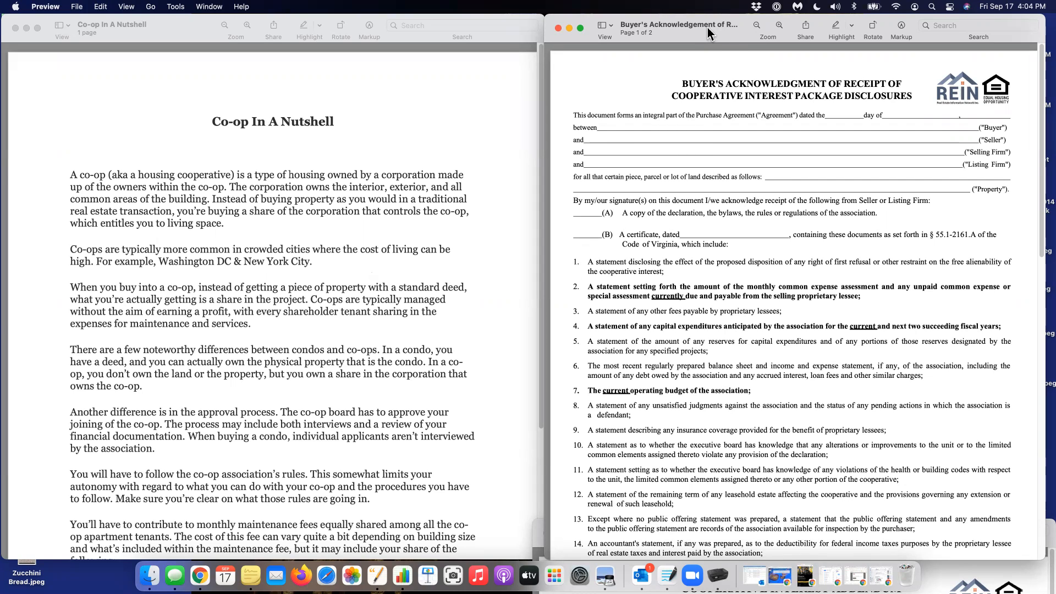